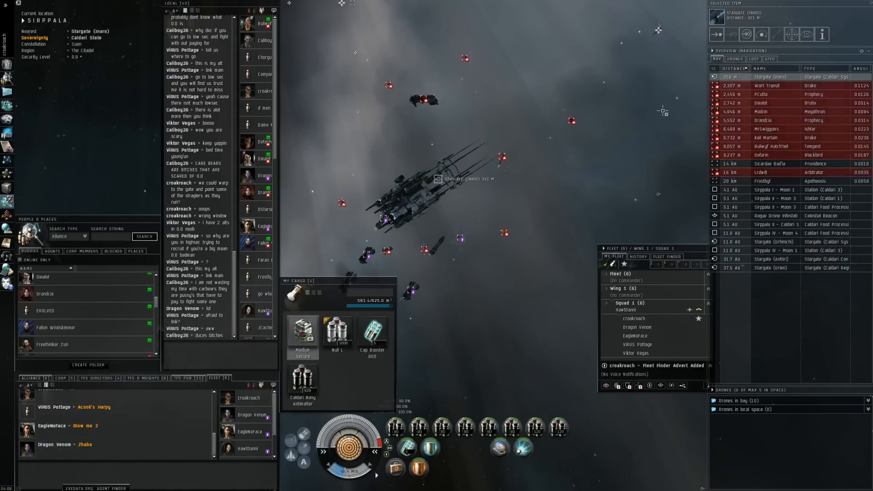
Select the hostile Megathron near the gate as the current target in the Overview.
click(779, 111)
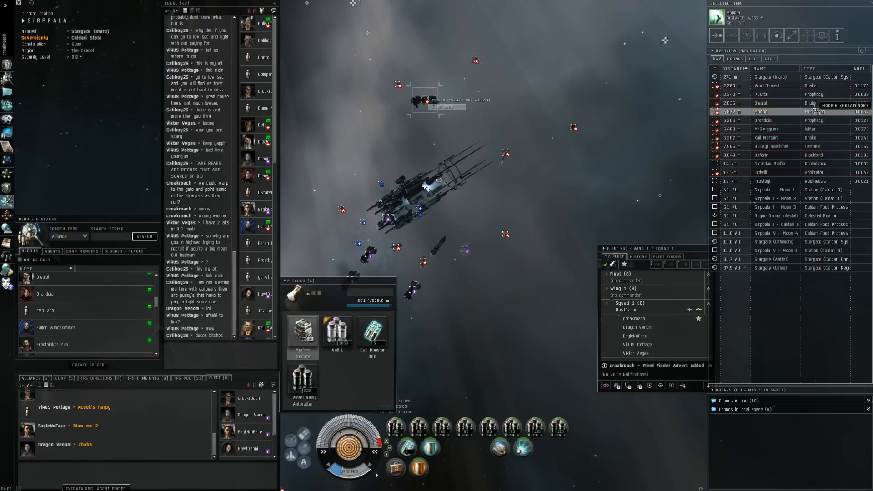
click(769, 154)
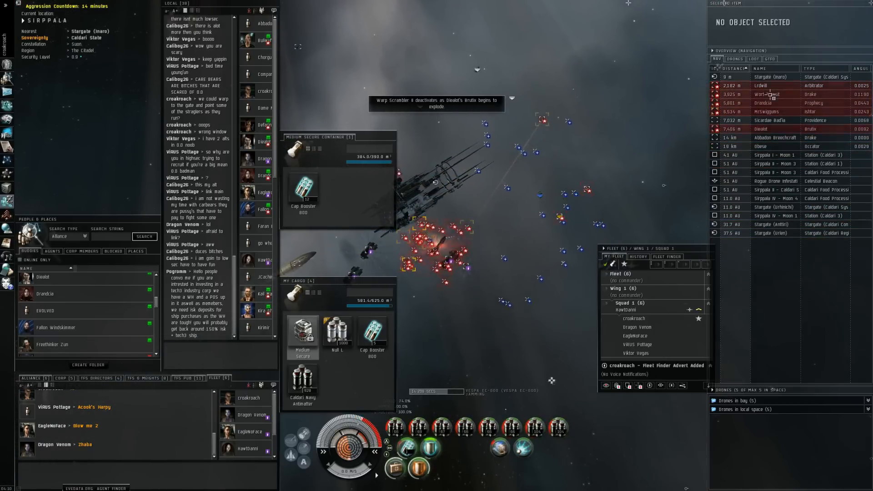
Lock further hostiles including a closer cruiser, and reload the hybrid turrets.
click(769, 111)
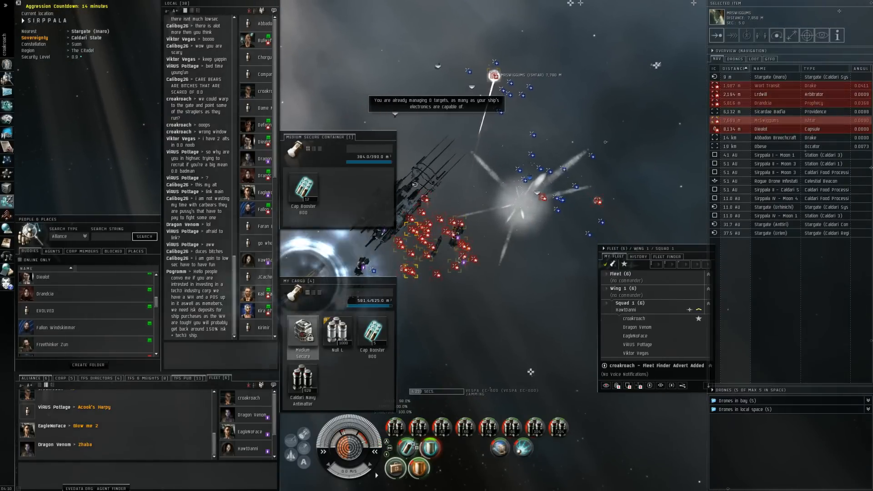
click(769, 85)
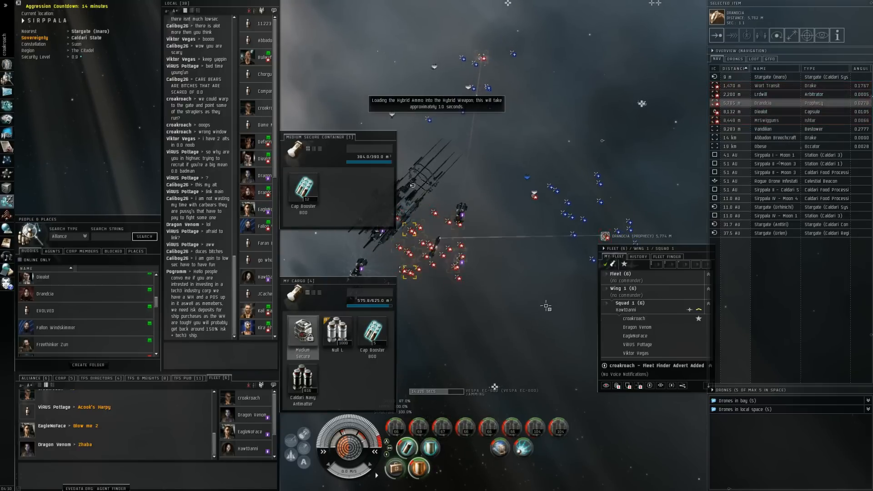
click(770, 86)
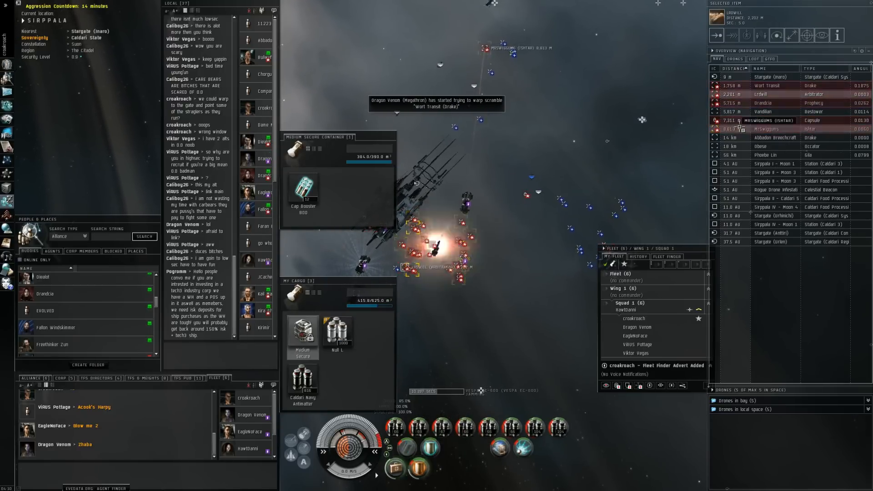
right_click(730, 409)
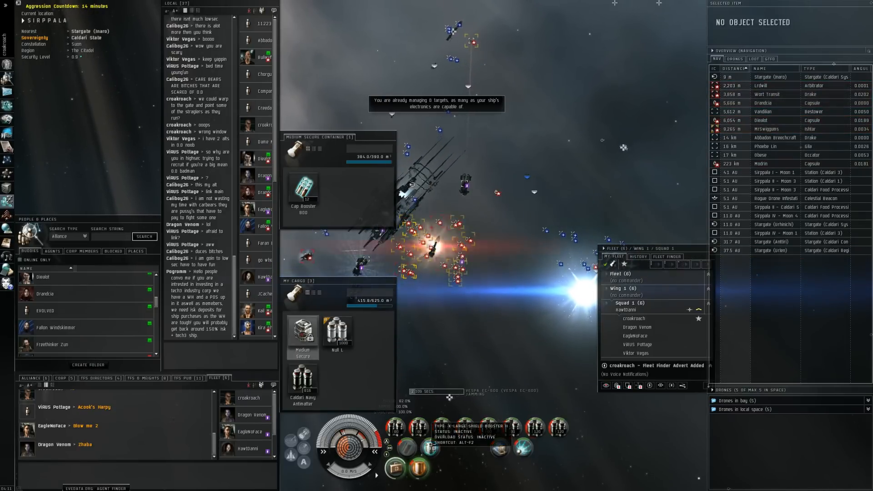
Finish off the hostile Drake, then attempt to lock one of the drifting capsules.
click(761, 94)
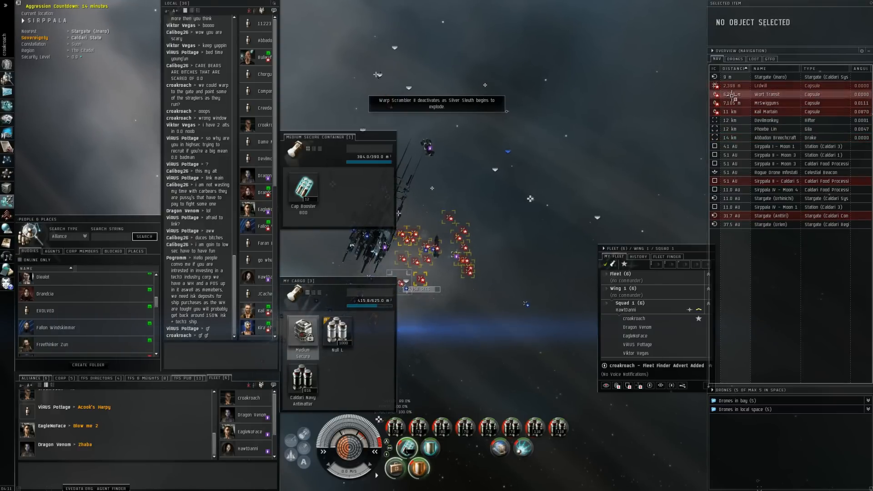
click(769, 111)
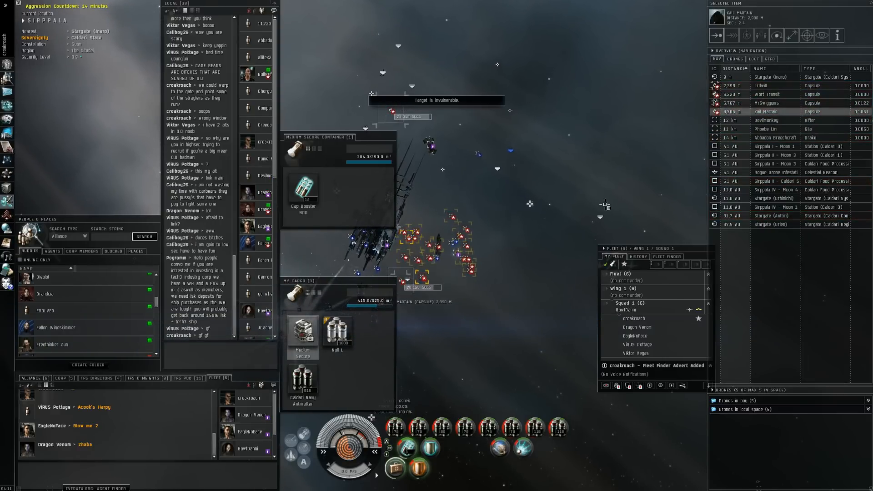